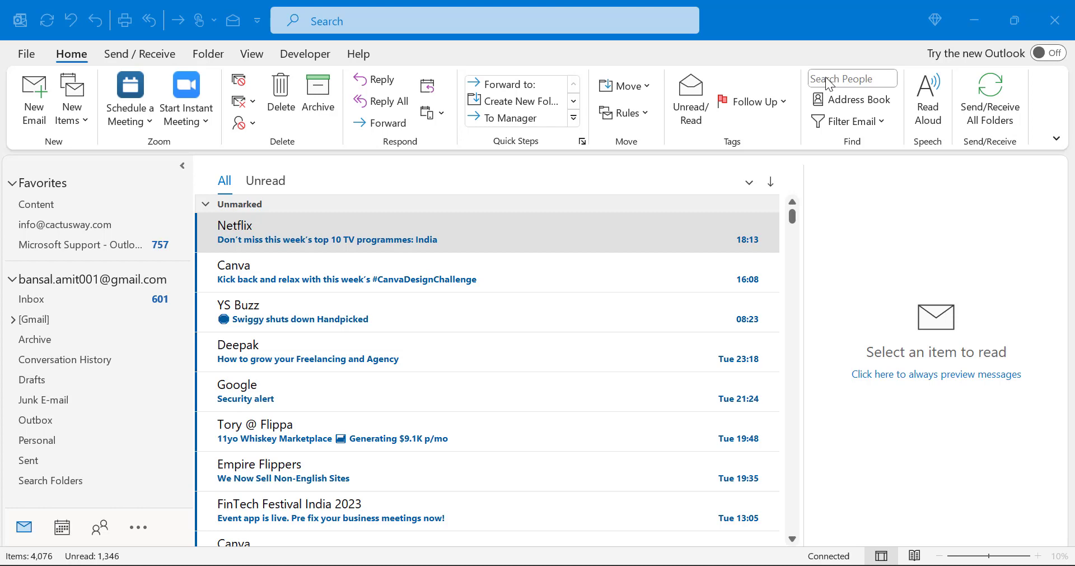
pyautogui.moveTo(628, 524)
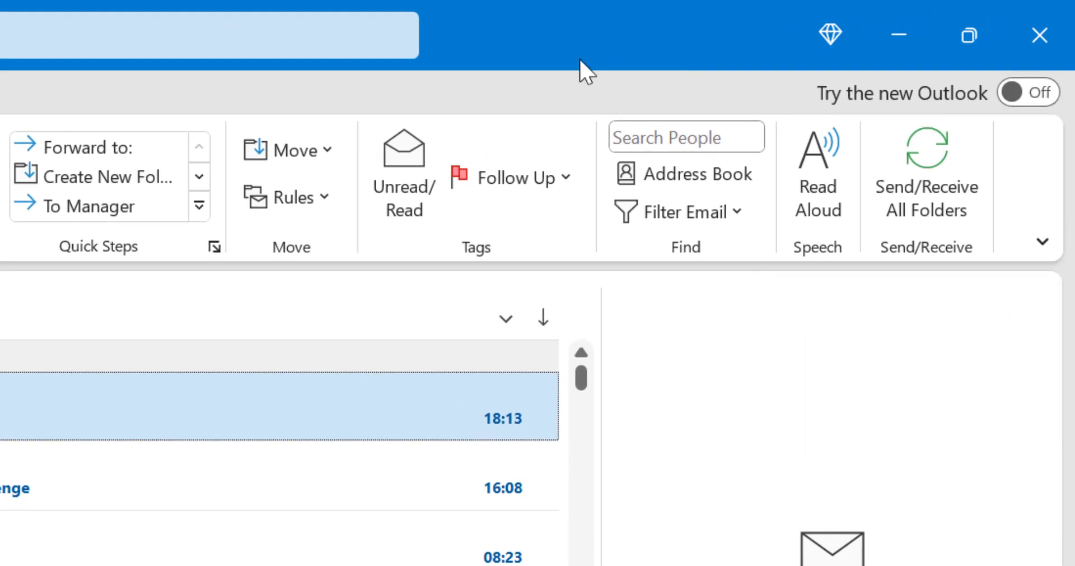
pyautogui.moveTo(655, 90)
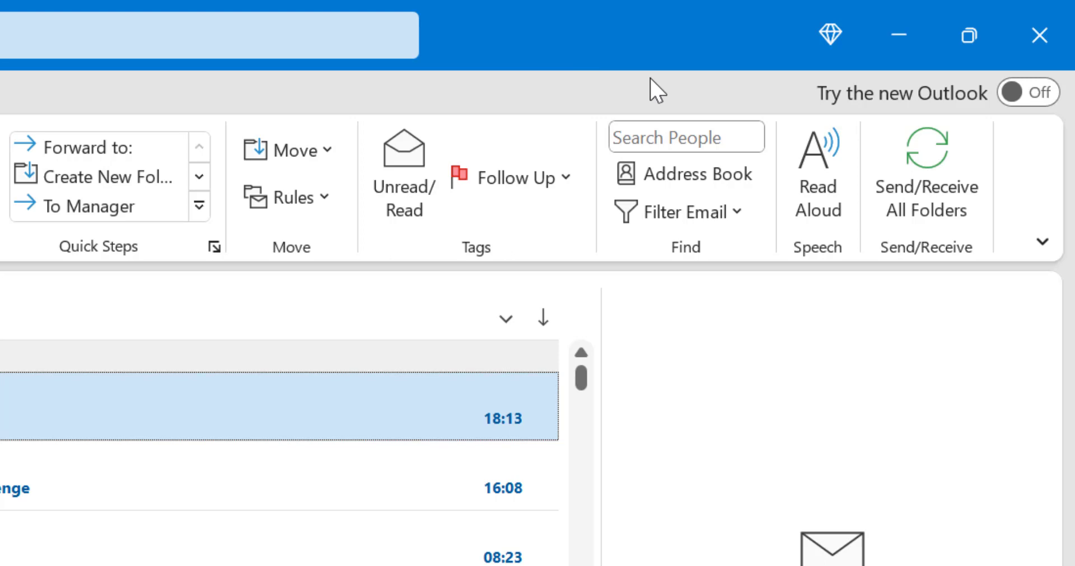
pyautogui.moveTo(649, 90)
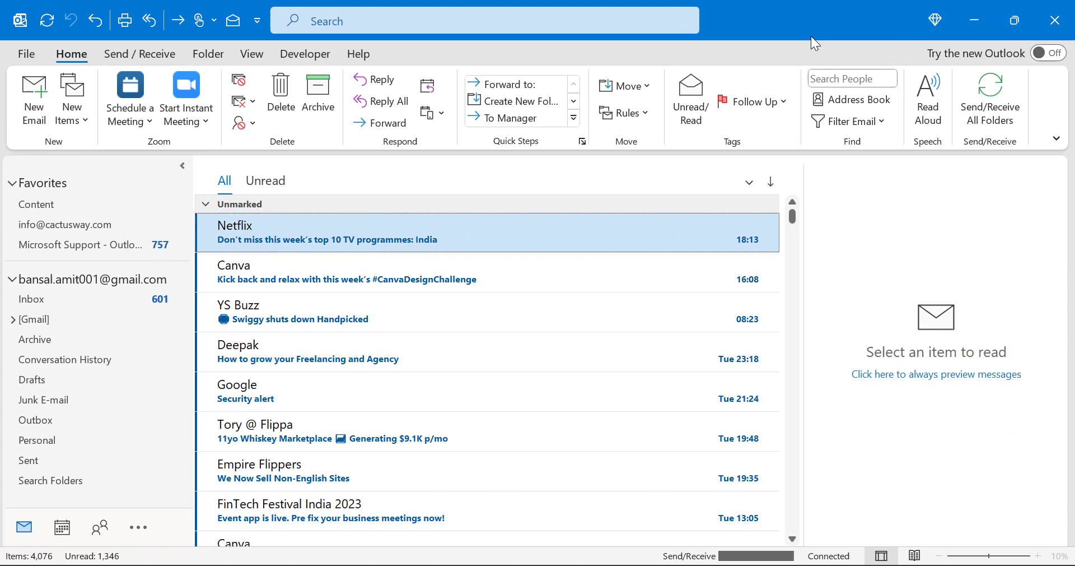
pyautogui.moveTo(983, 78)
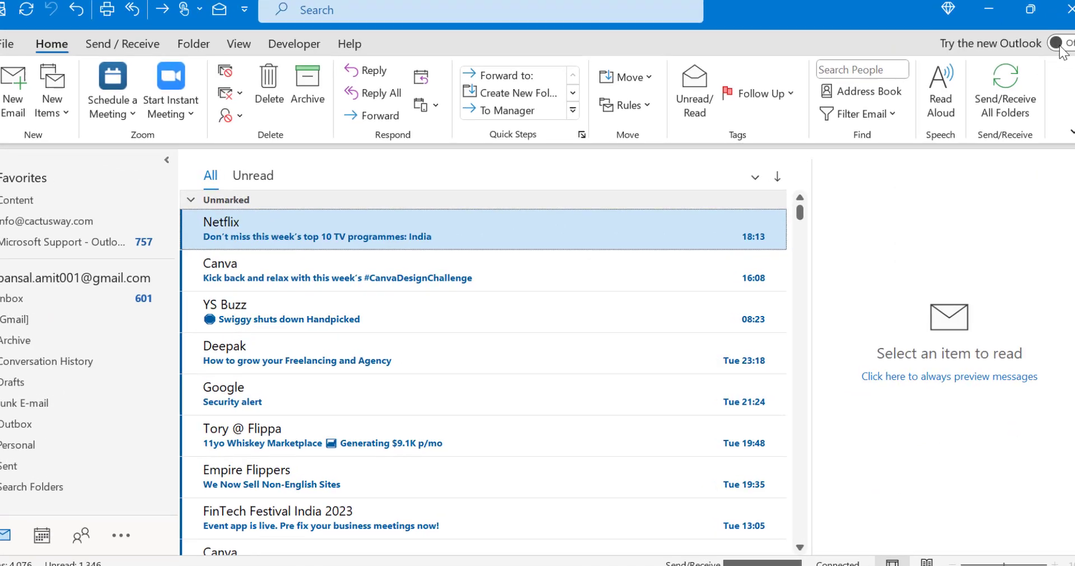
# - Enable 'Try the new Outlook' and confirm Switch to replace classic Outlook with the preview
pyautogui.click(1061, 42)
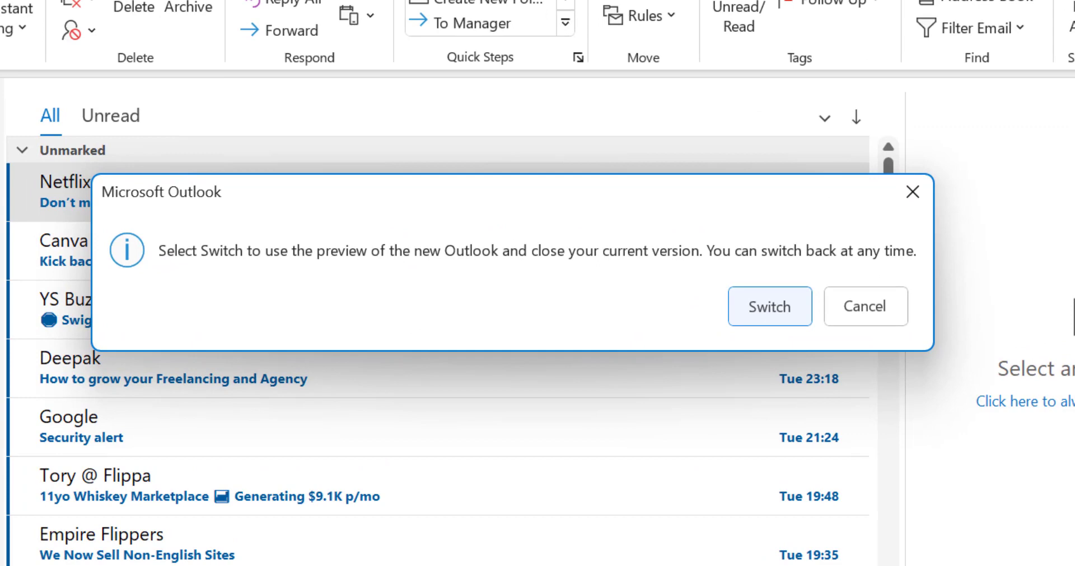
pyautogui.moveTo(170, 281)
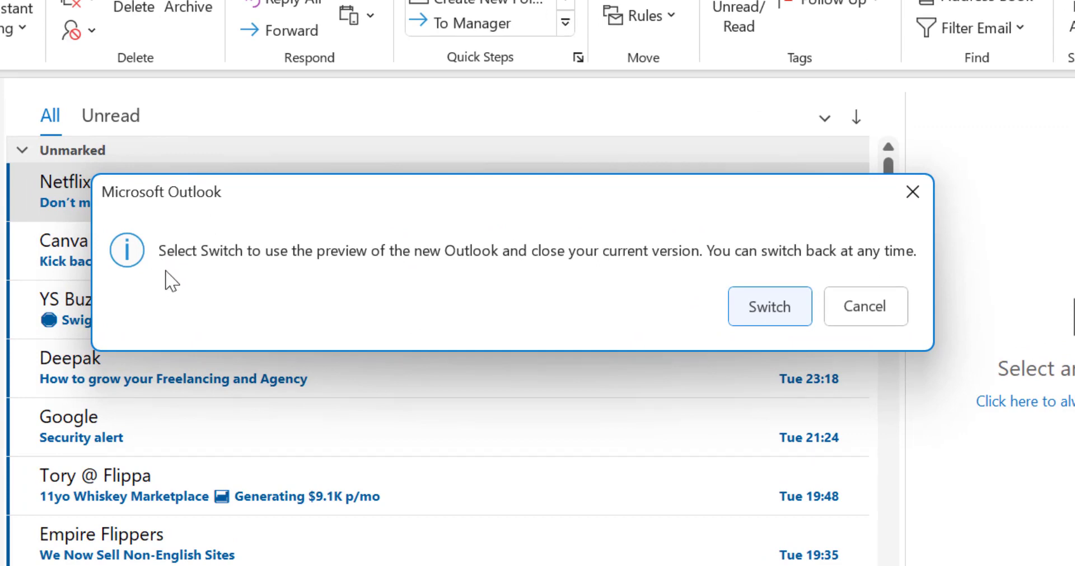
pyautogui.moveTo(378, 282)
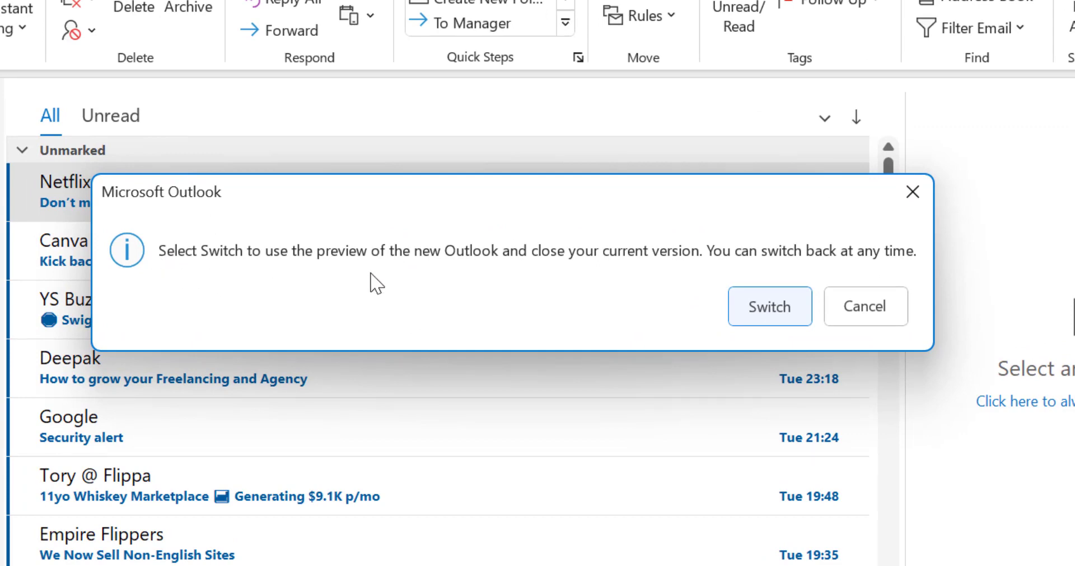
pyautogui.moveTo(524, 281)
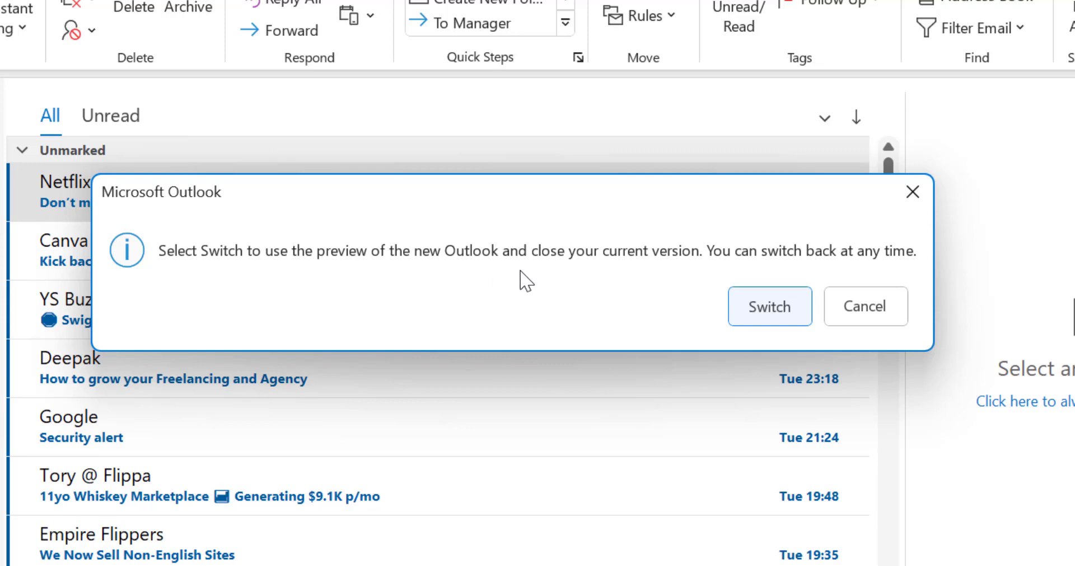
pyautogui.moveTo(665, 277)
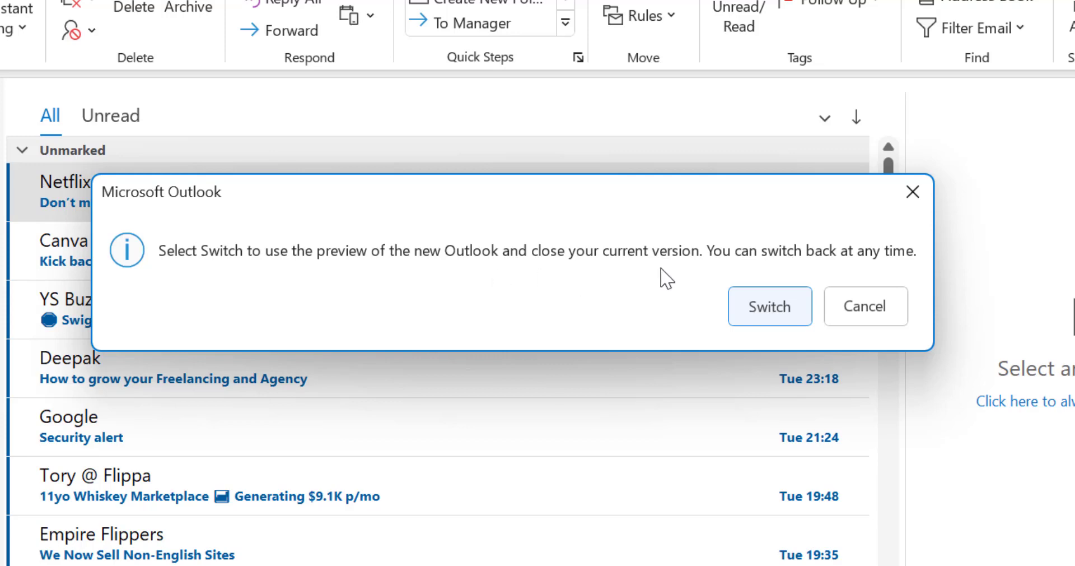
pyautogui.moveTo(796, 273)
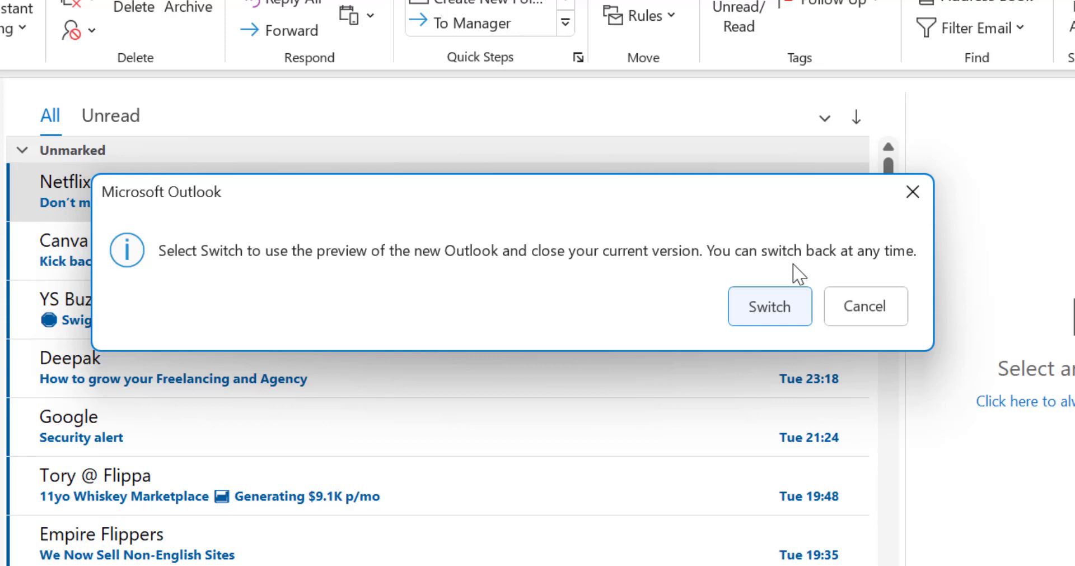
pyautogui.moveTo(743, 278)
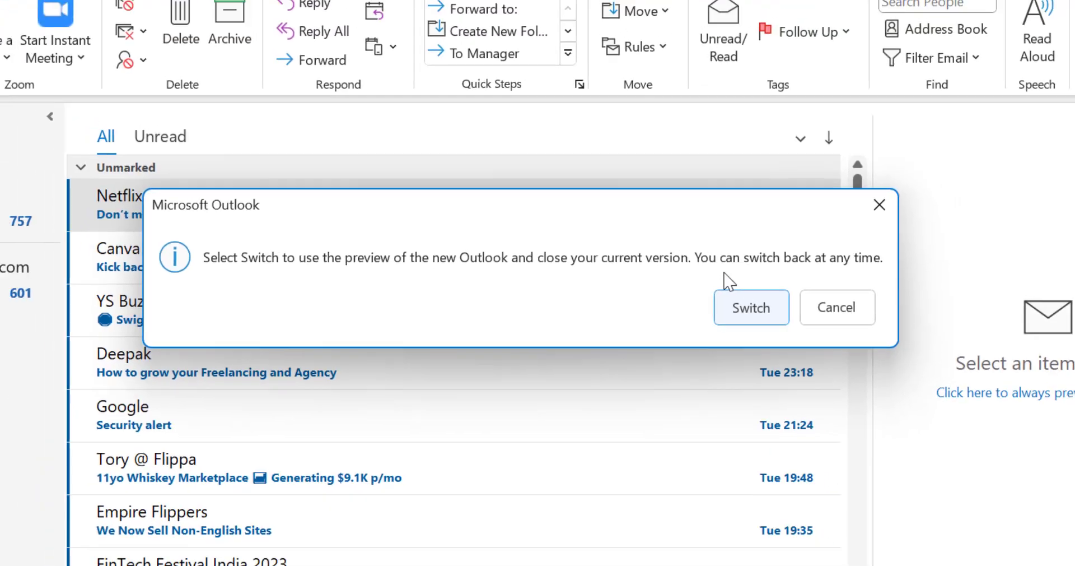
pyautogui.click(835, 307)
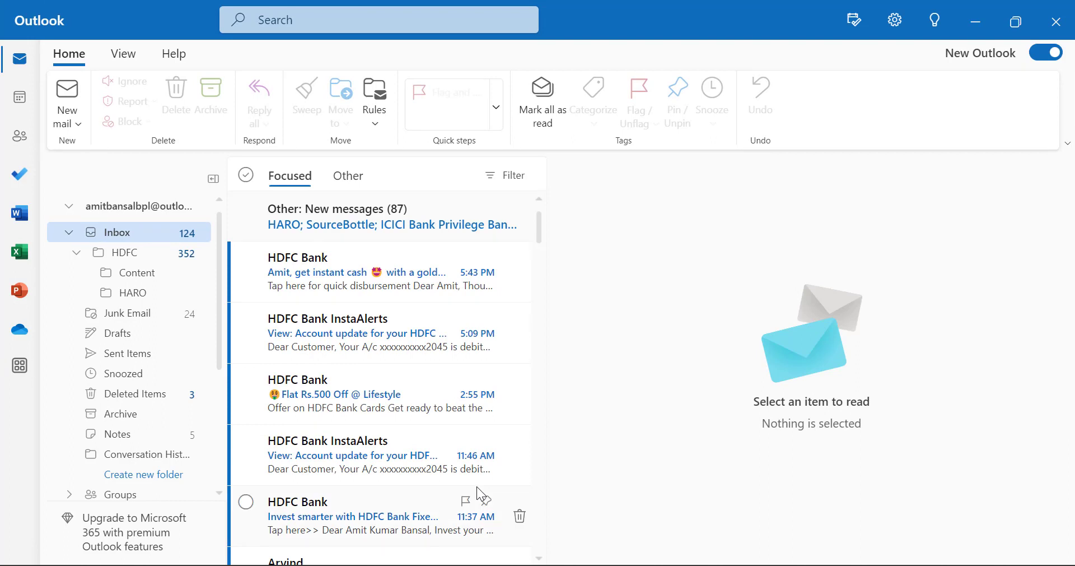
pyautogui.moveTo(610, 288)
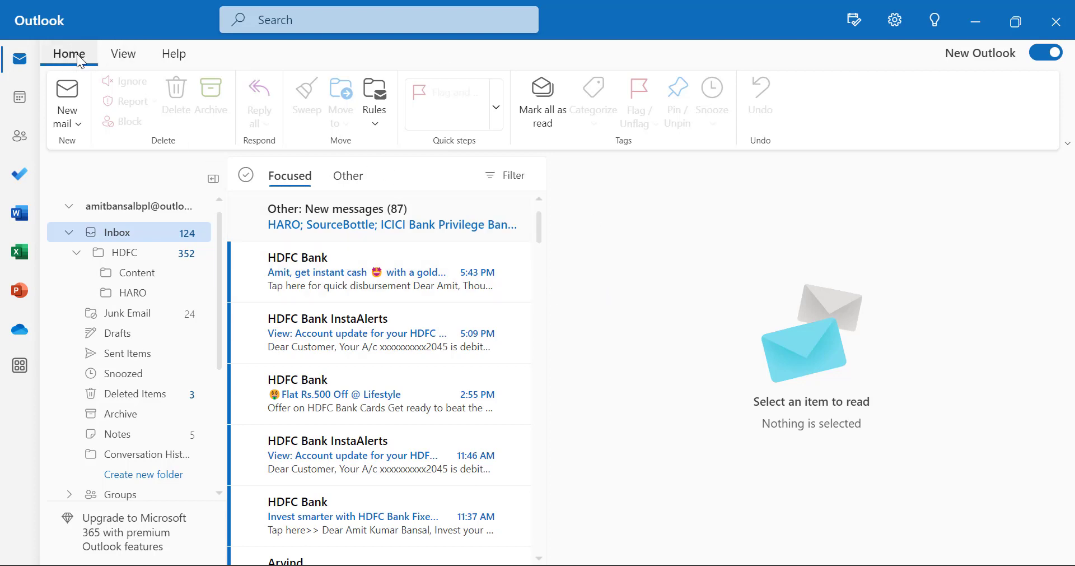
# - Collapse the first account's folder tree to list all accounts and browse the Focused inbox
pyautogui.click(124, 54)
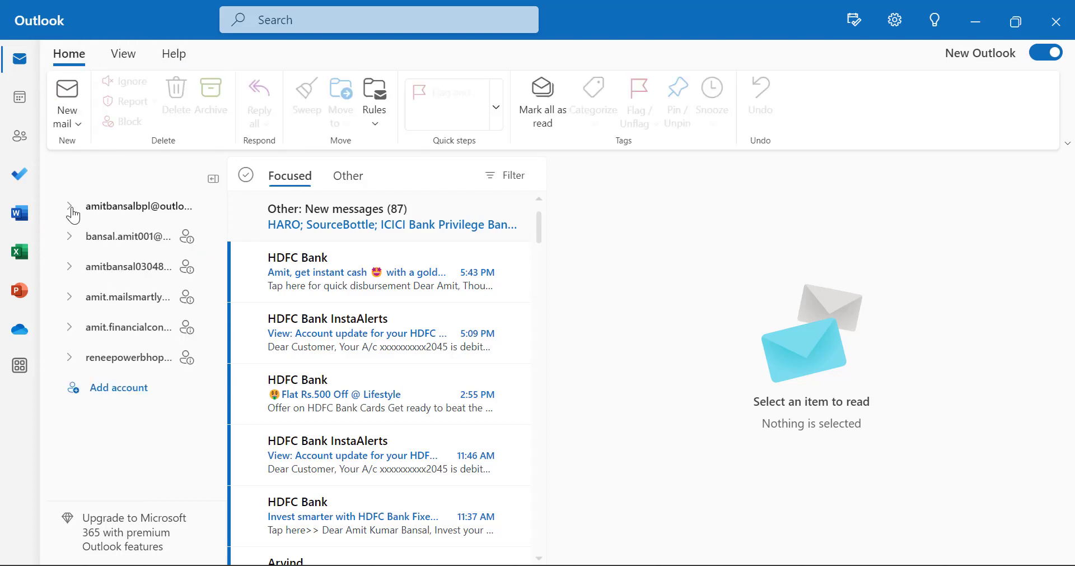
pyautogui.moveTo(148, 324)
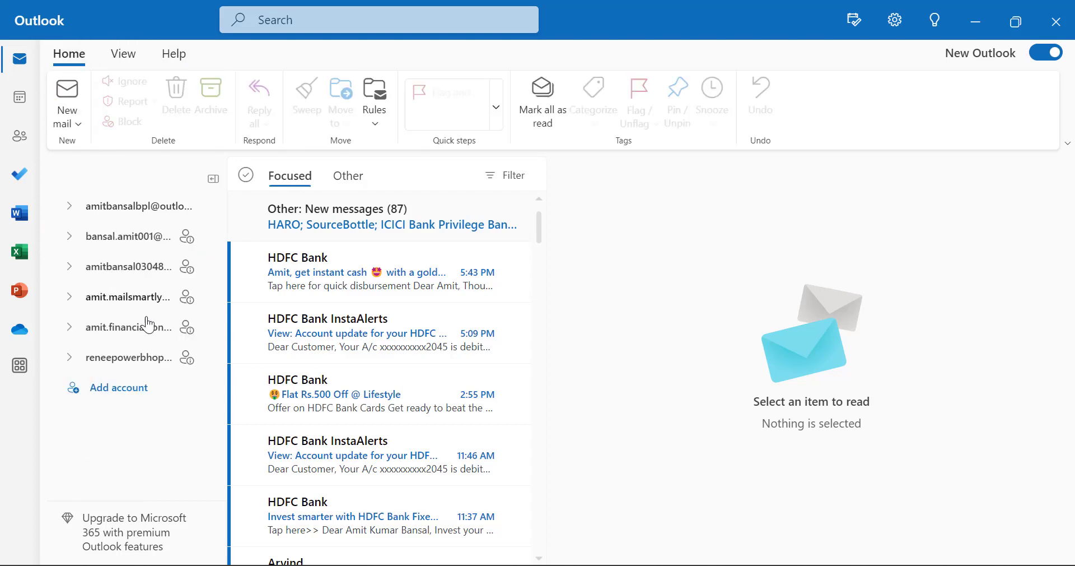
pyautogui.scroll(-3)
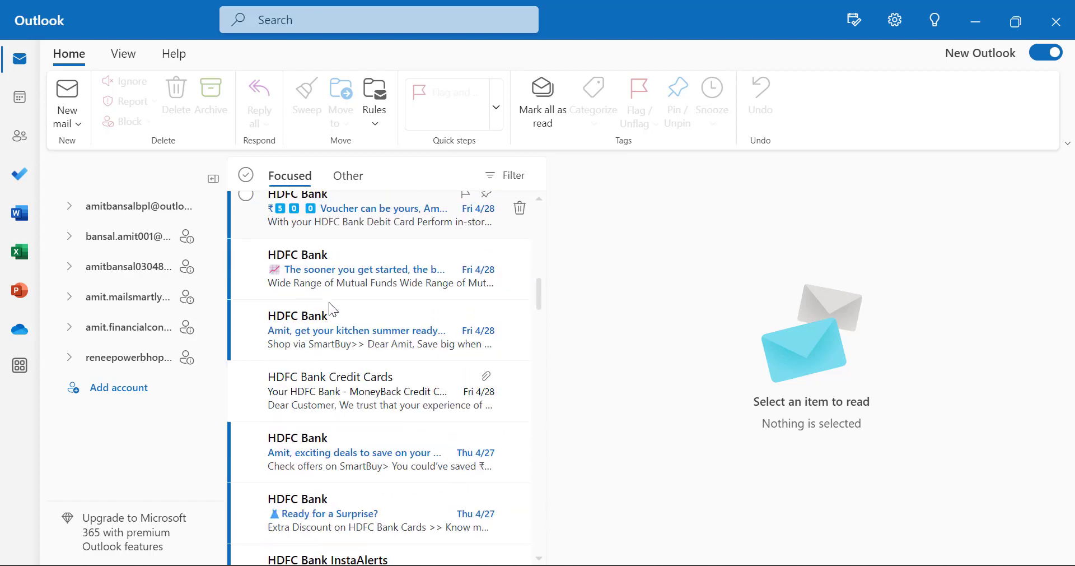
pyautogui.scroll(-3)
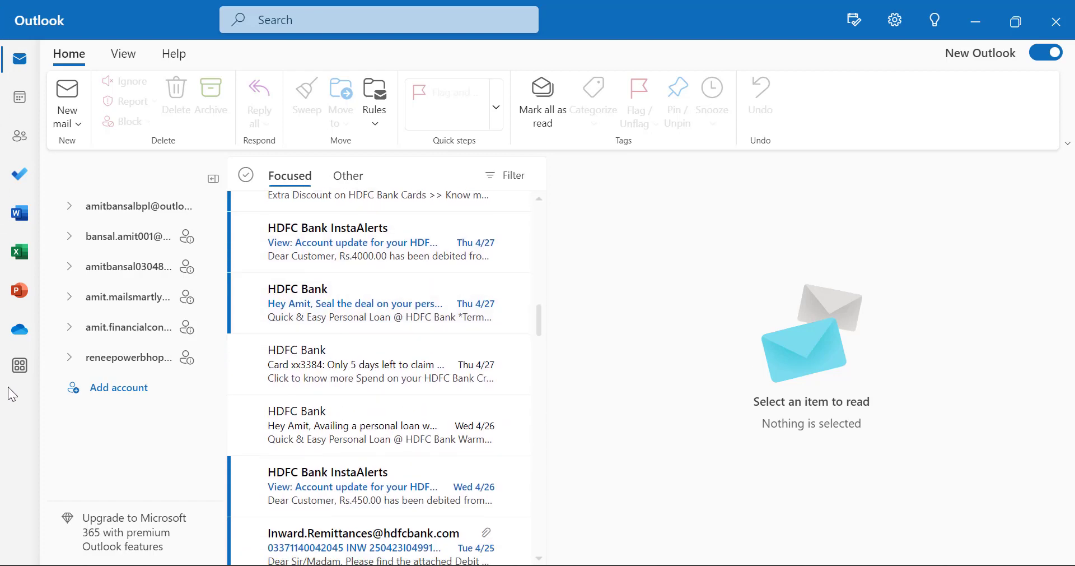
pyautogui.moveTo(511, 325)
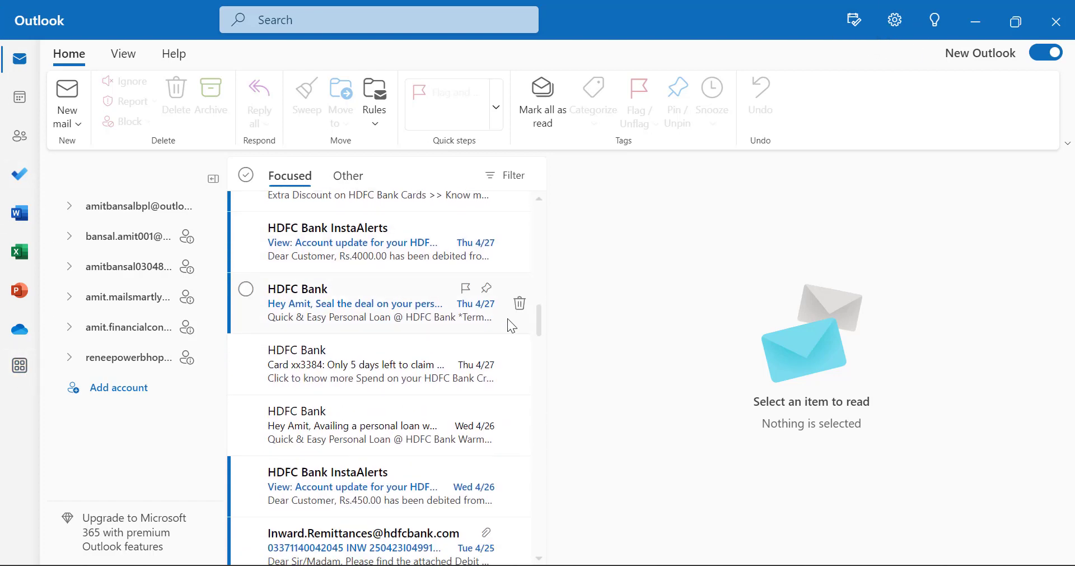
pyautogui.moveTo(368, 334)
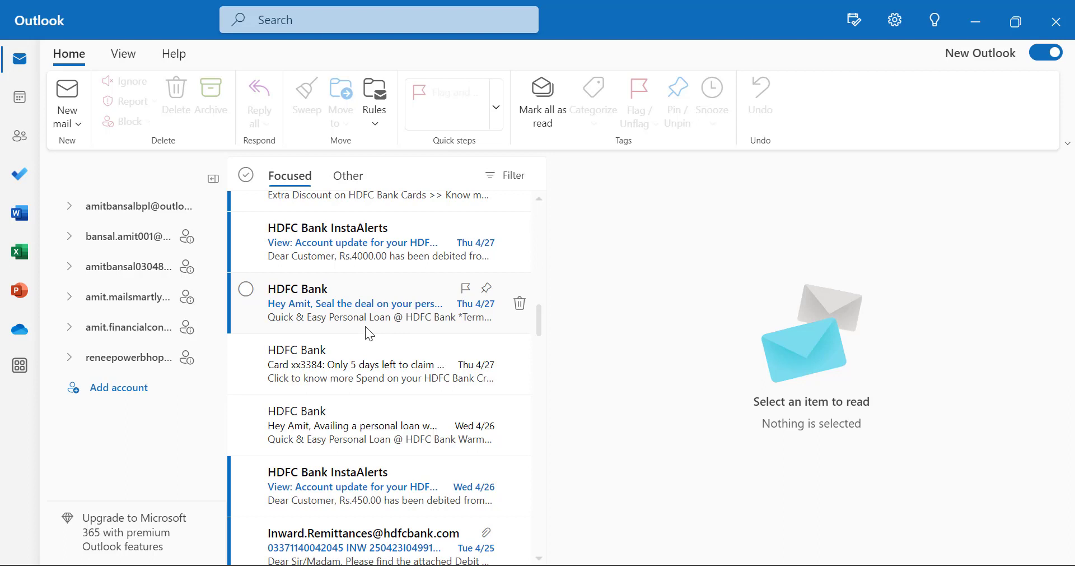
pyautogui.click(377, 19)
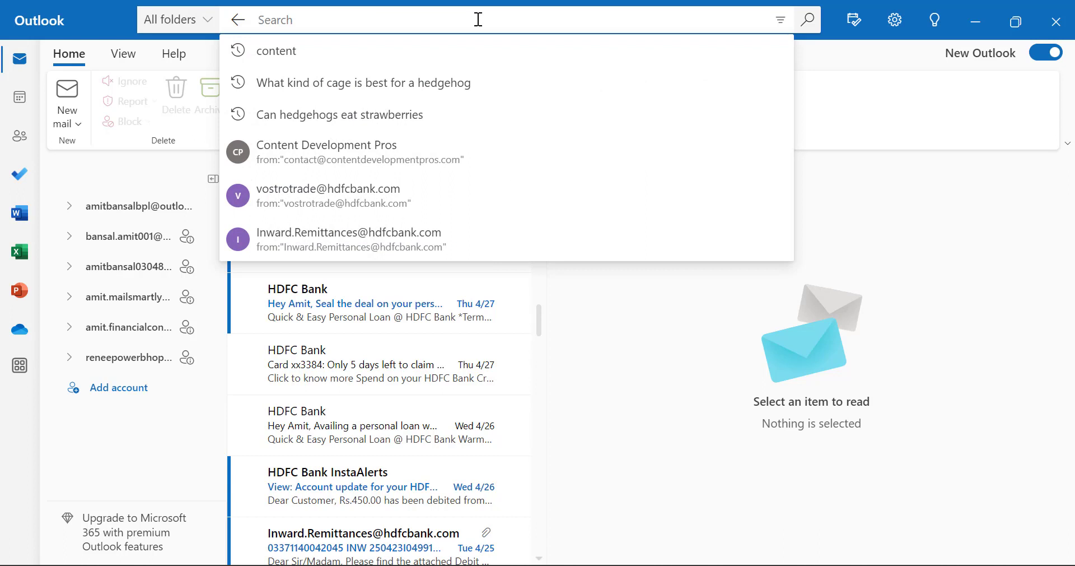
pyautogui.moveTo(100, 6)
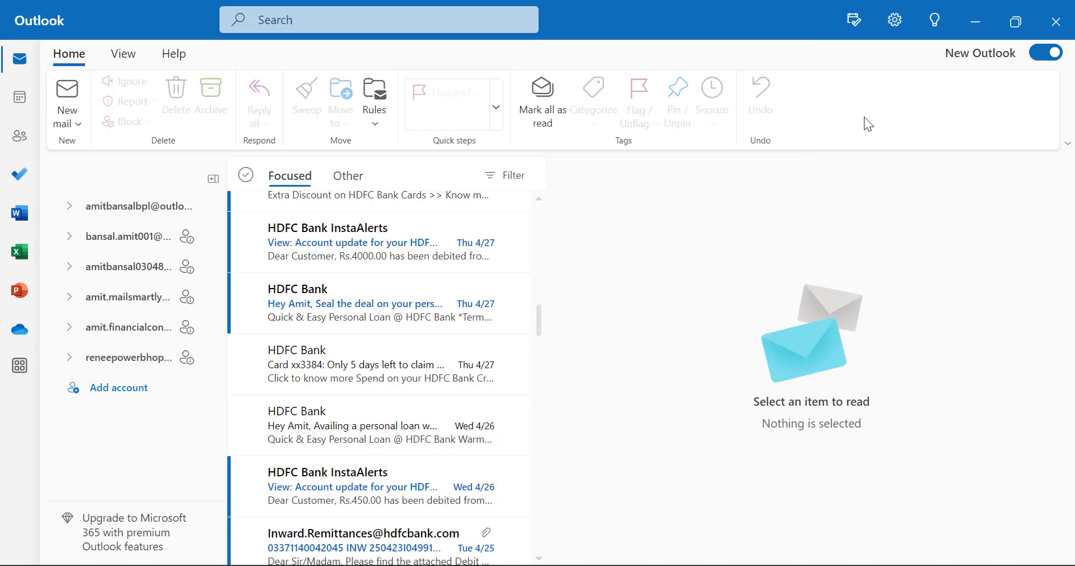
pyautogui.moveTo(881, 119)
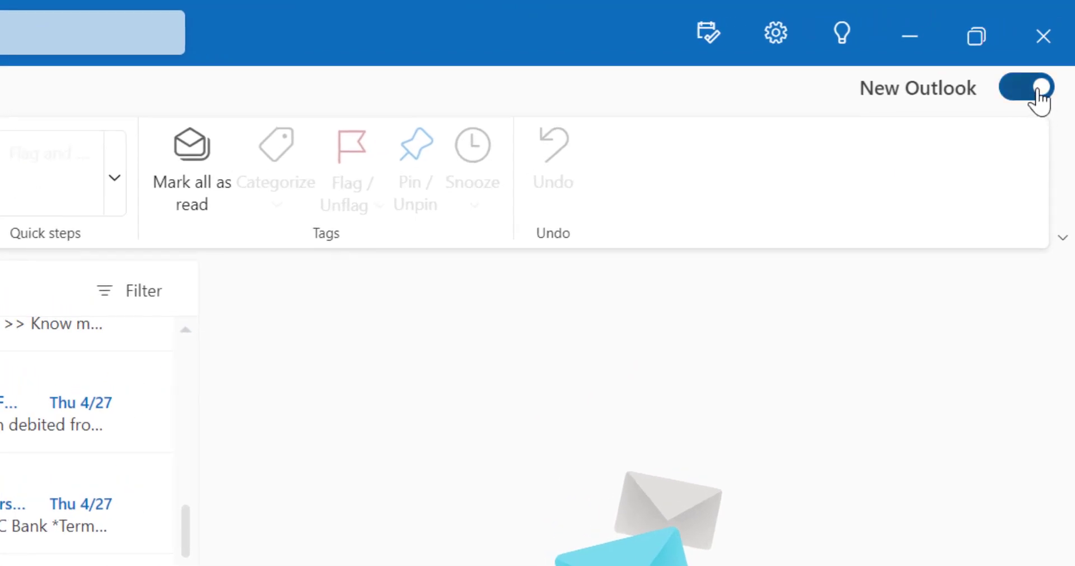
pyautogui.moveTo(929, 112)
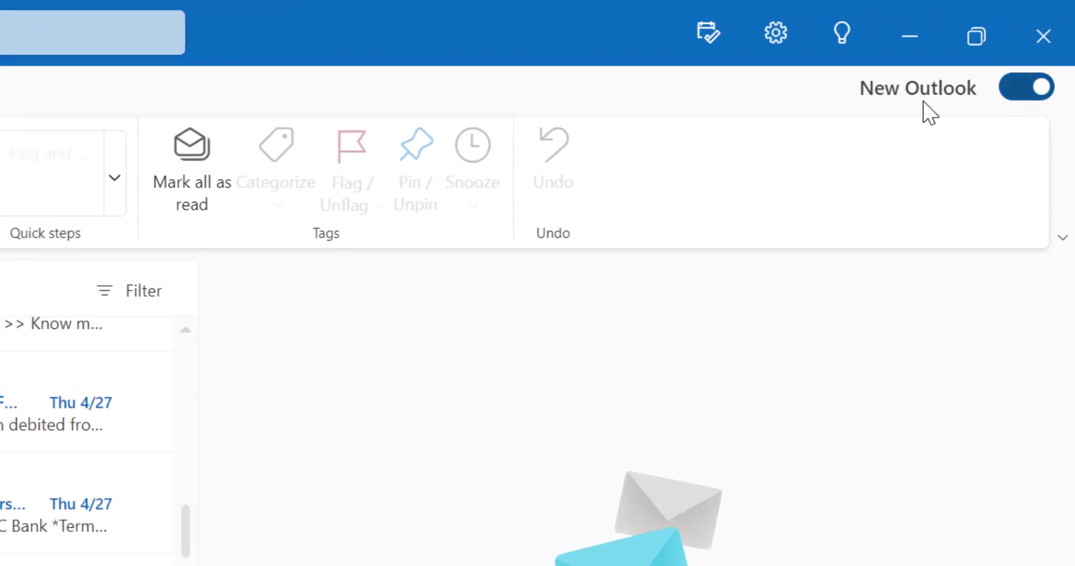
# - Turn off the New Outlook toggle and Skip Feedback to return to classic Outlook
pyautogui.click(1026, 87)
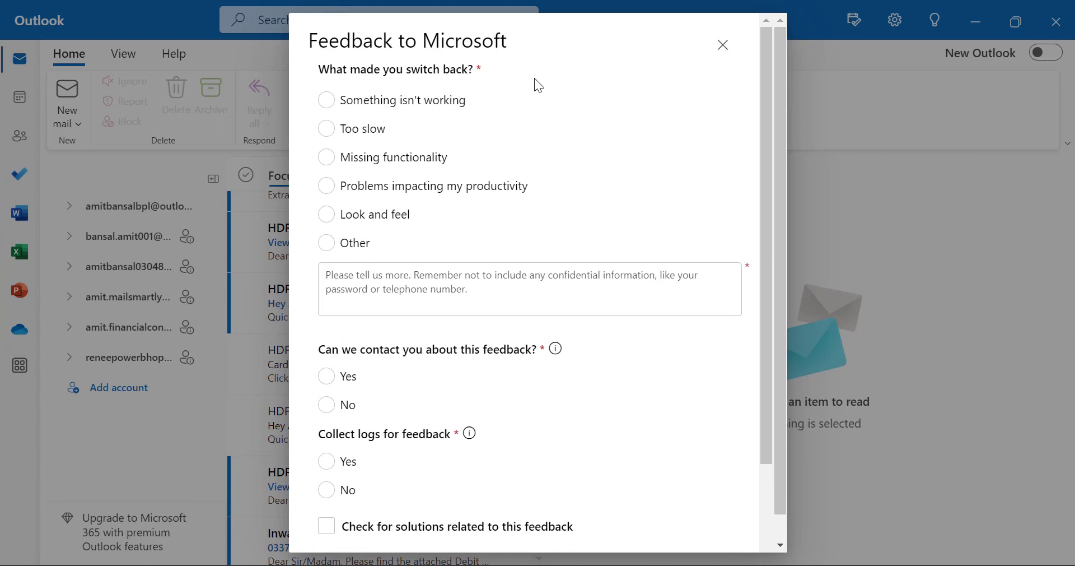
pyautogui.scroll(-3)
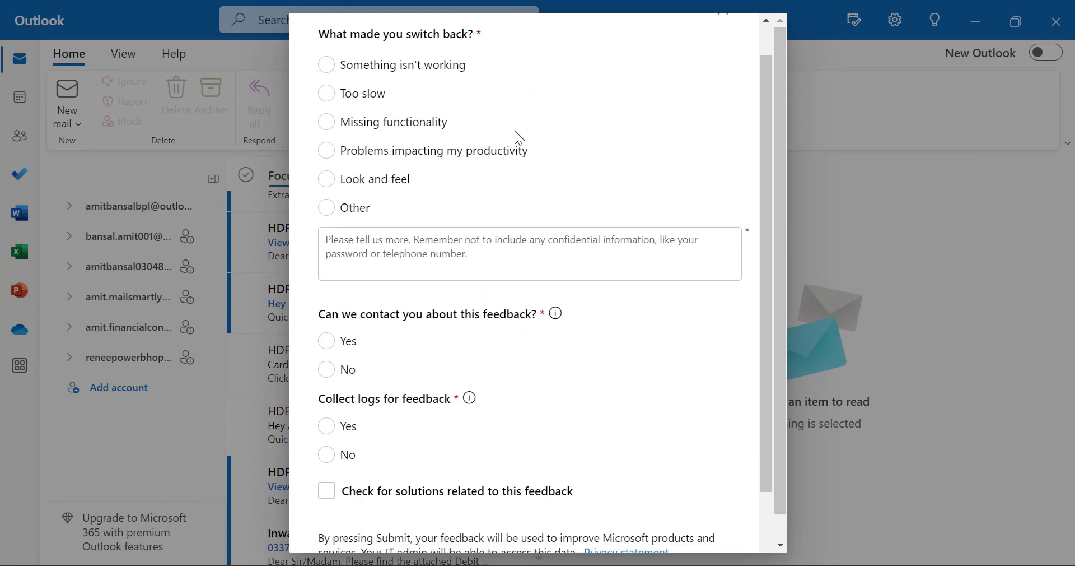
pyautogui.scroll(-3)
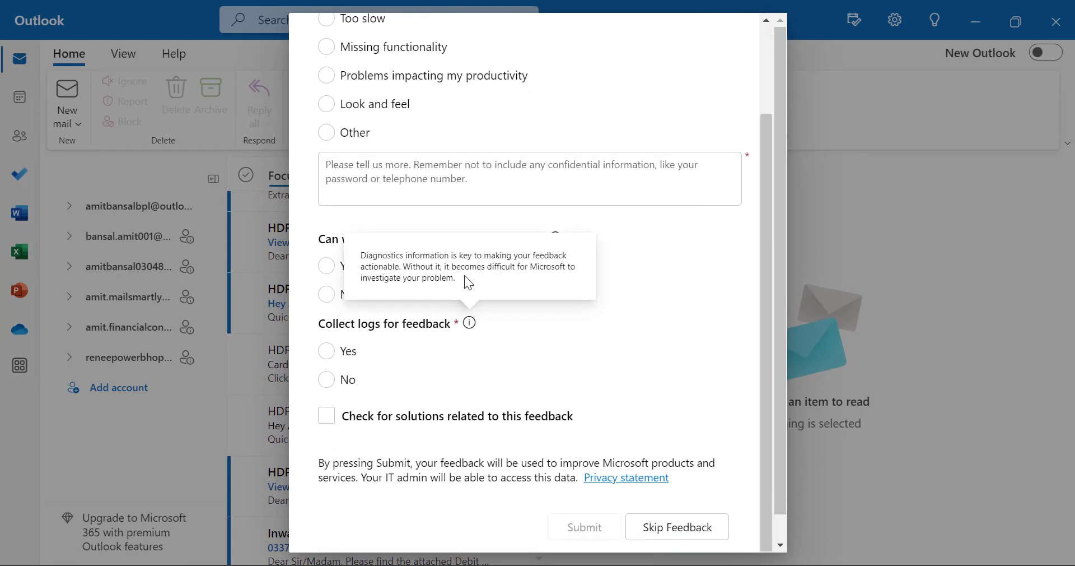
pyautogui.click(676, 526)
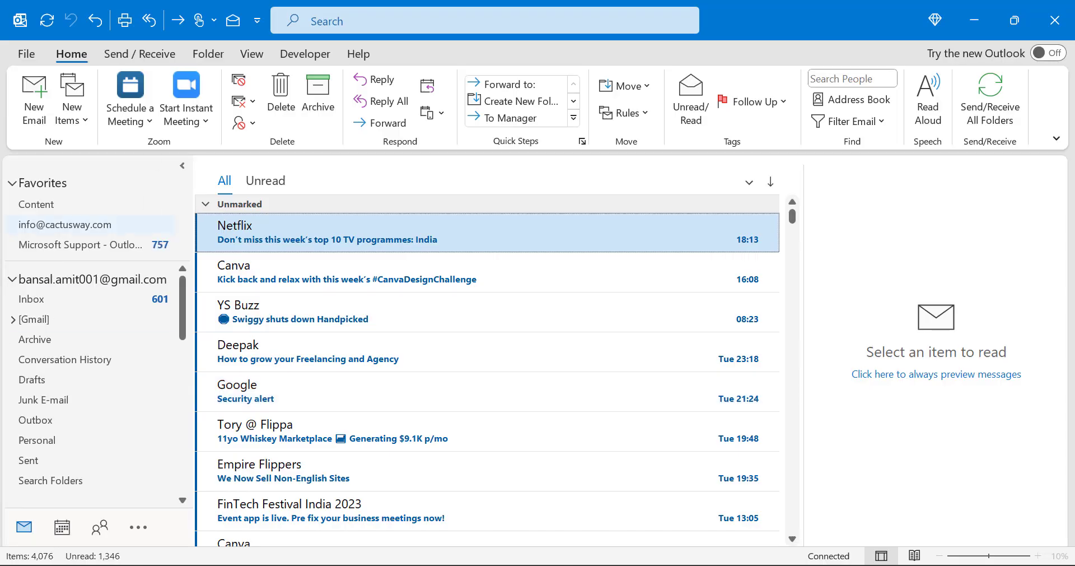
pyautogui.moveTo(294, 409)
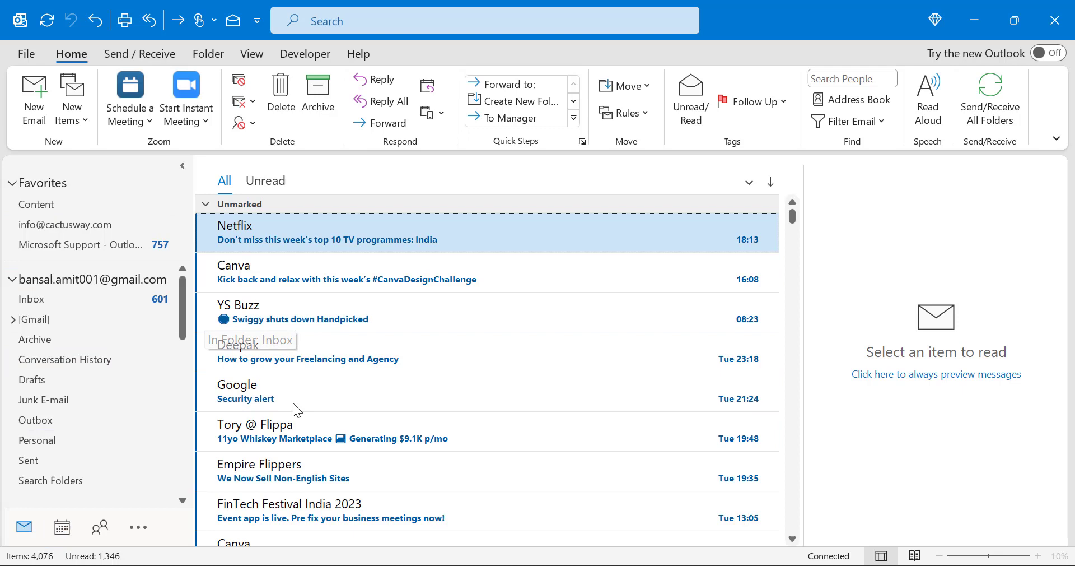
pyautogui.moveTo(417, 331)
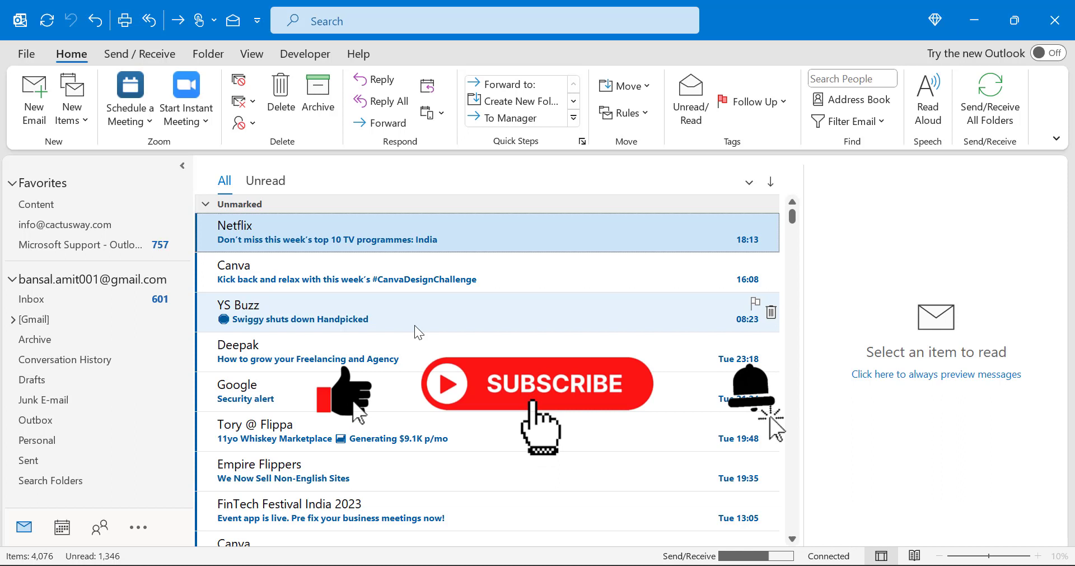
pyautogui.moveTo(798, 449)
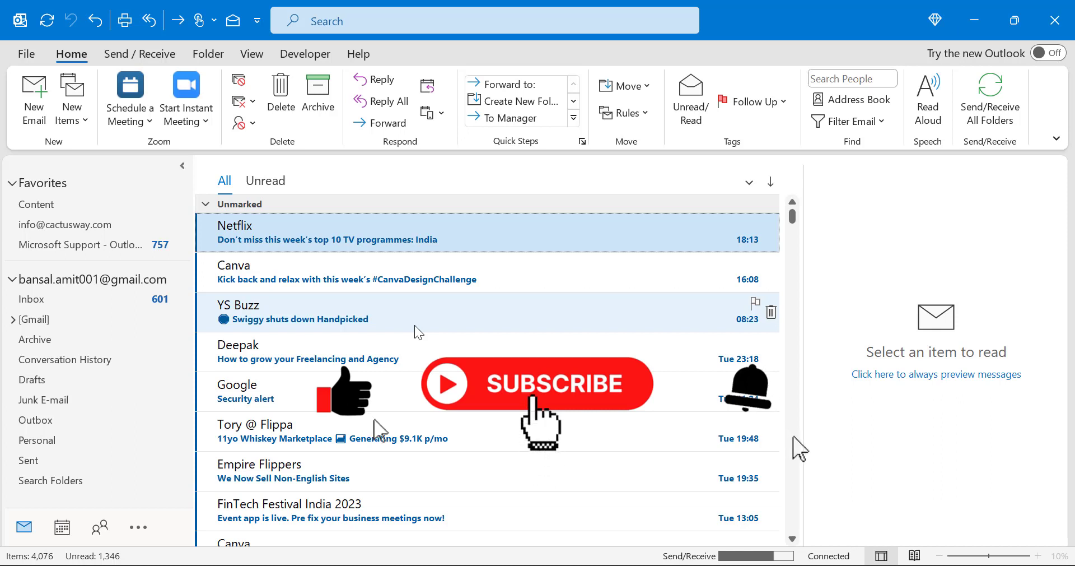